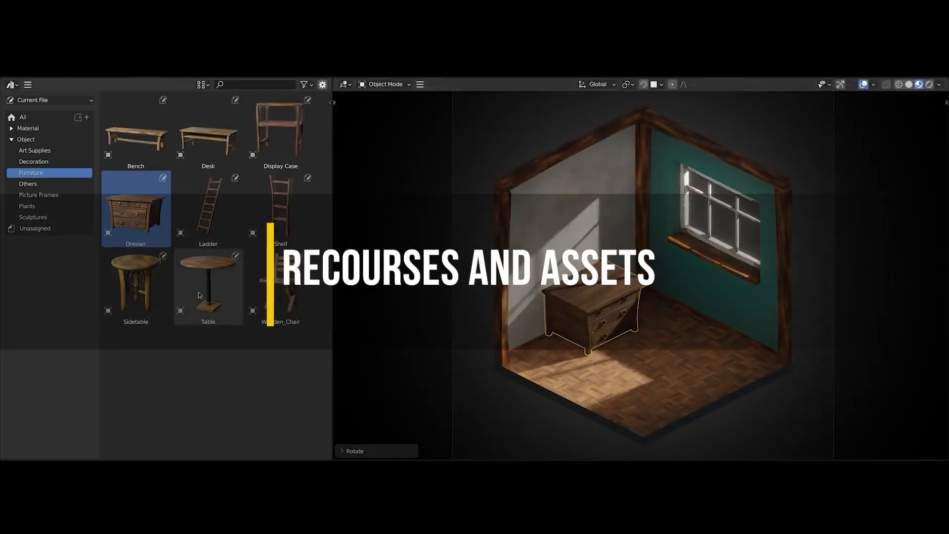
# Step: Preview a Sketchfab furniture model, then browse Quixel 3D Assets filtered by the Furniture tag
pyautogui.click(28, 184)
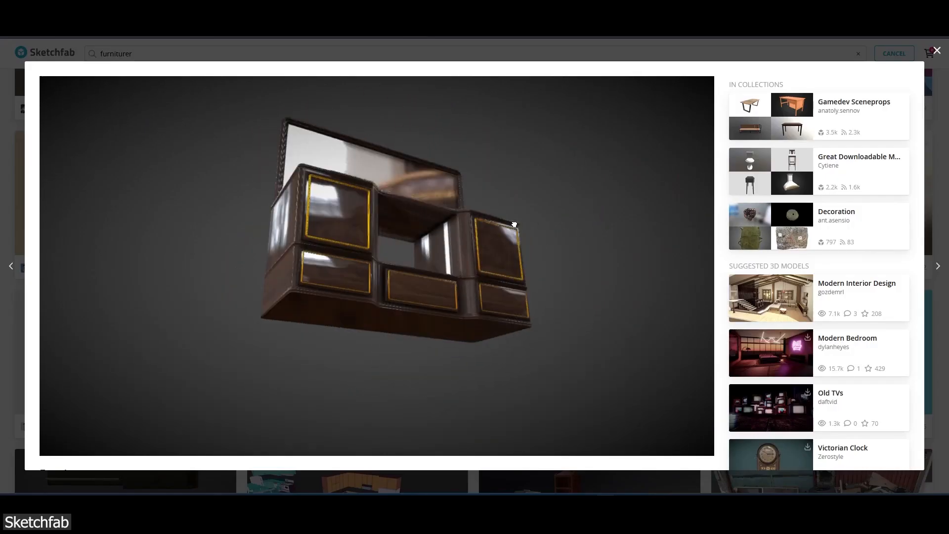
pyautogui.click(936, 51)
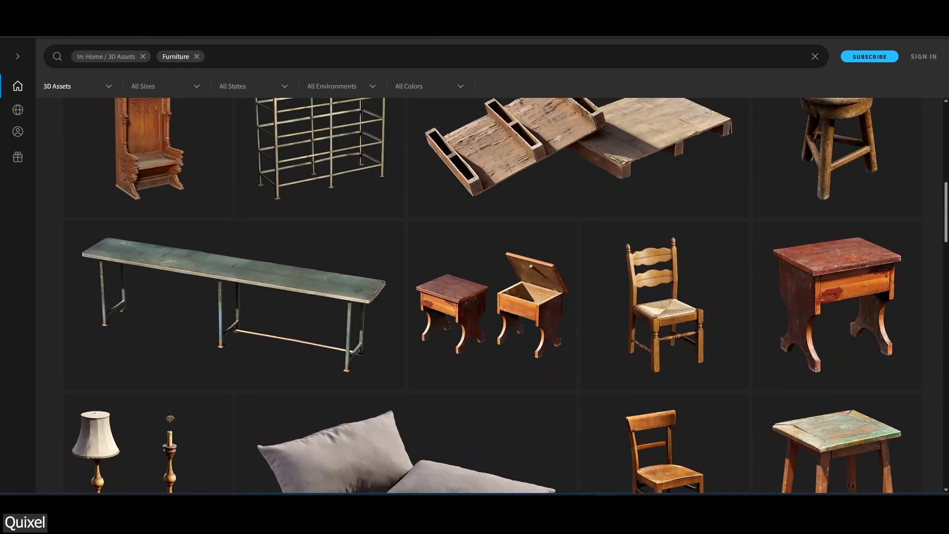
pyautogui.scroll(-3)
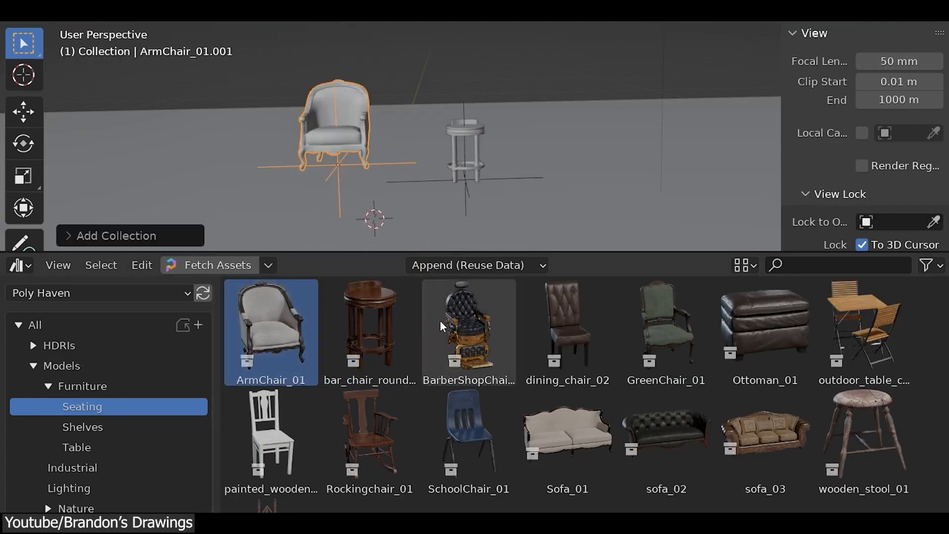
# Step: Add a Poly Haven asset, then raise the Sharp Remesh modifier's Octree Depth from 2 to 7
pyautogui.click(467, 332)
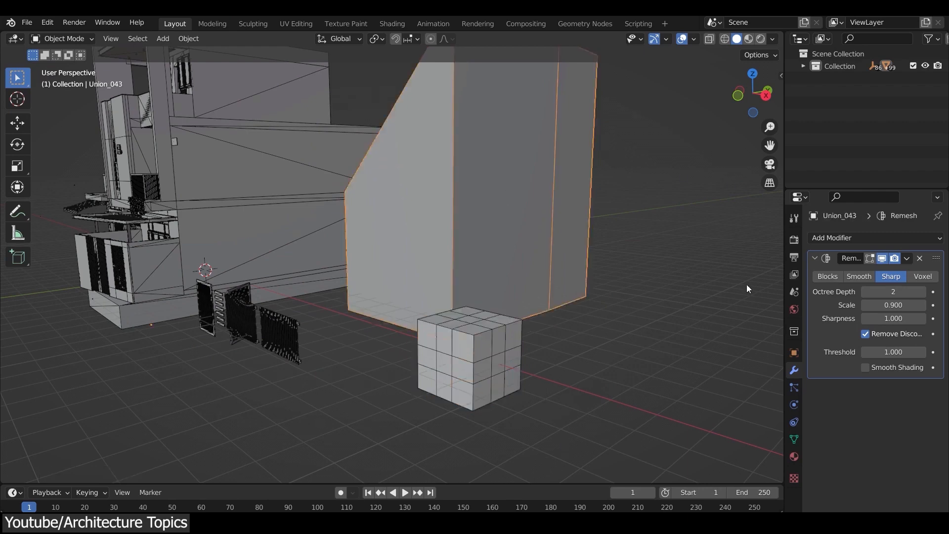
pyautogui.click(922, 290)
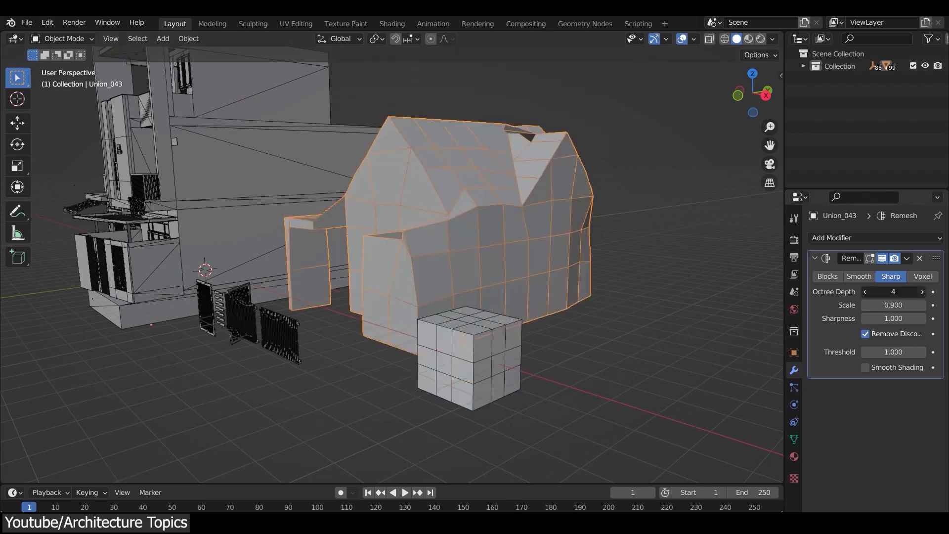
pyautogui.click(920, 291)
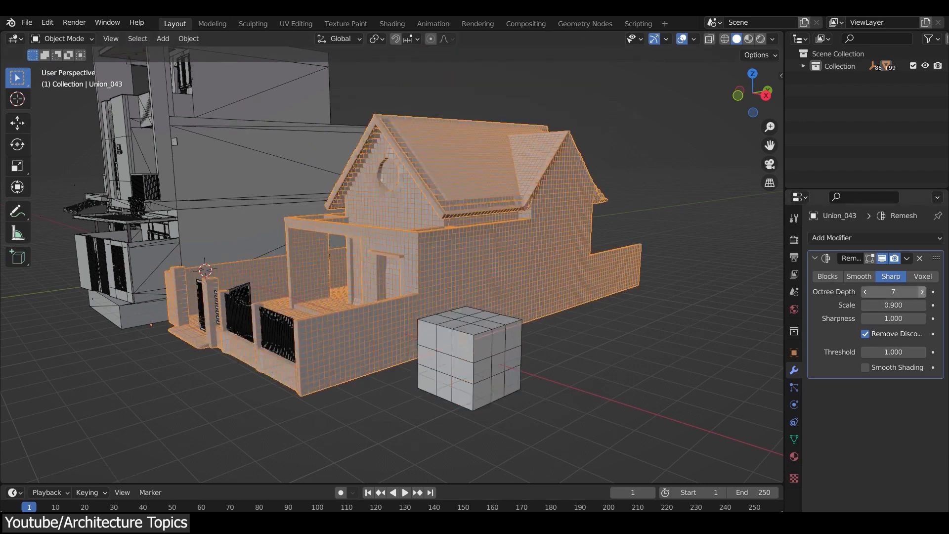
pyautogui.click(922, 290)
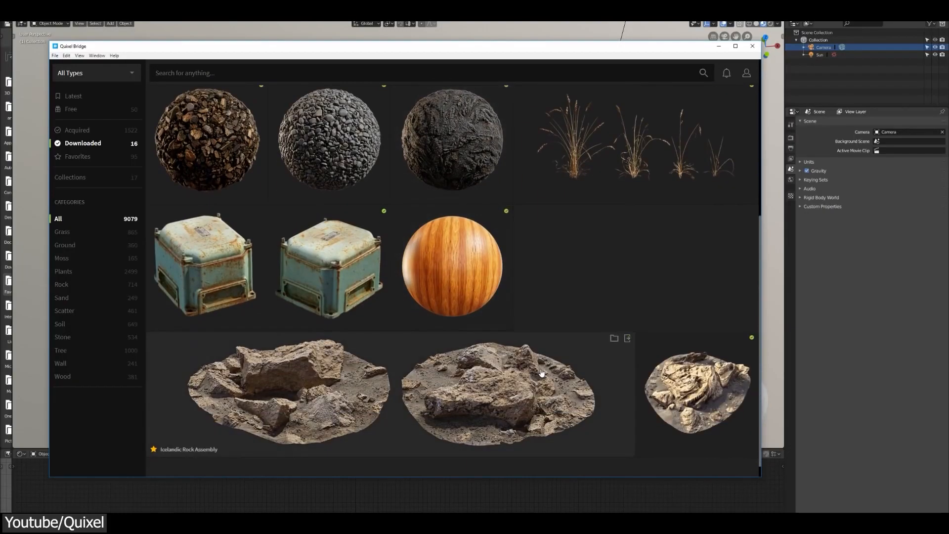
# Step: Show the Icelandic Rock Assembly's Export Settings with Export To set to Blender
pyautogui.click(496, 393)
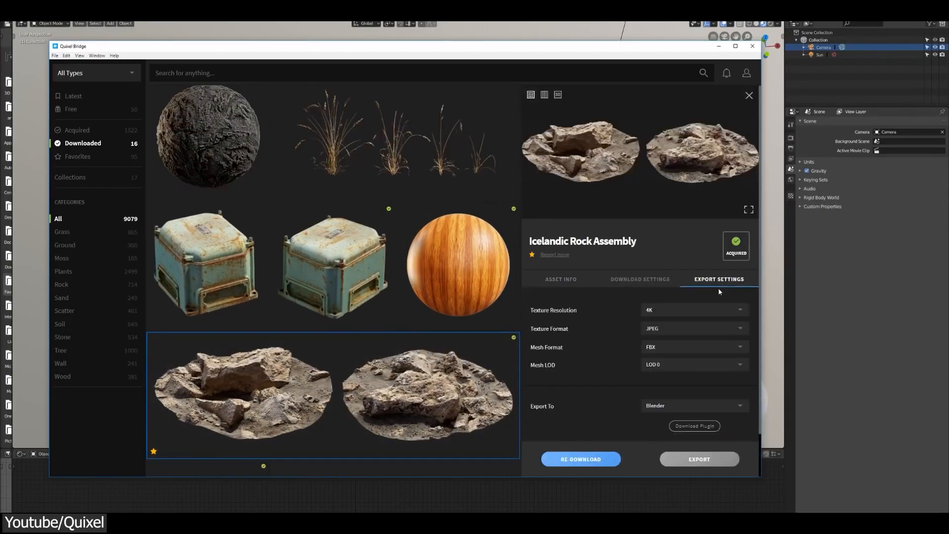
pyautogui.click(694, 425)
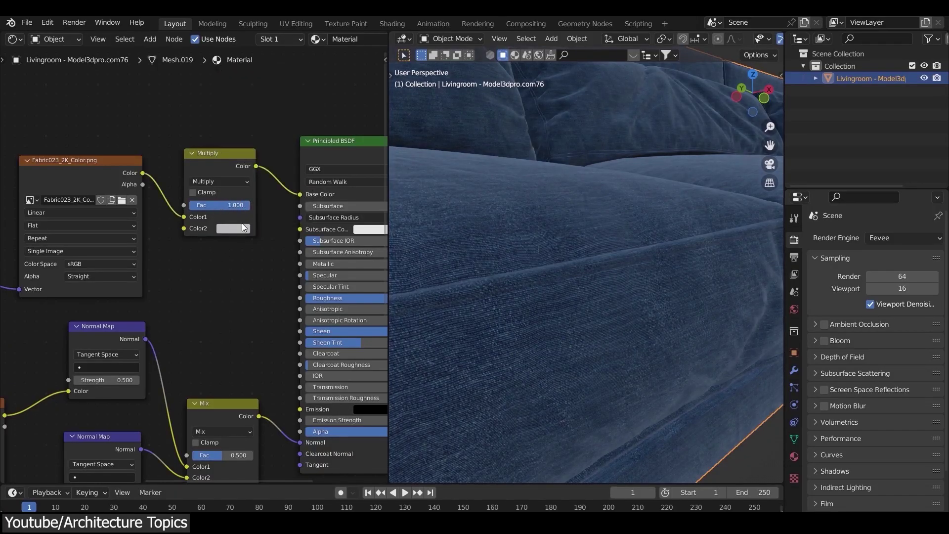
# Step: Pick a teal colour for the Multiply node's Color2 swatch tinting the sofa fabric
pyautogui.click(233, 227)
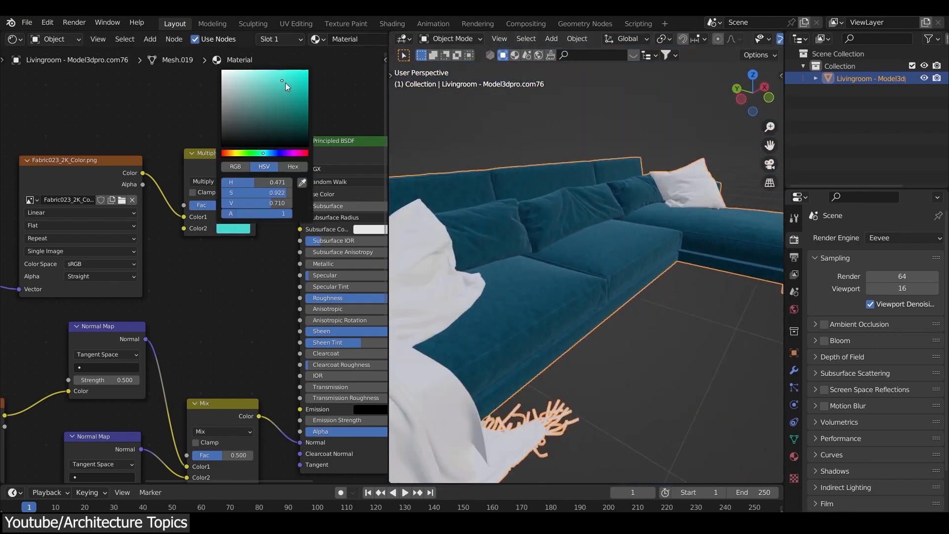
pyautogui.click(629, 294)
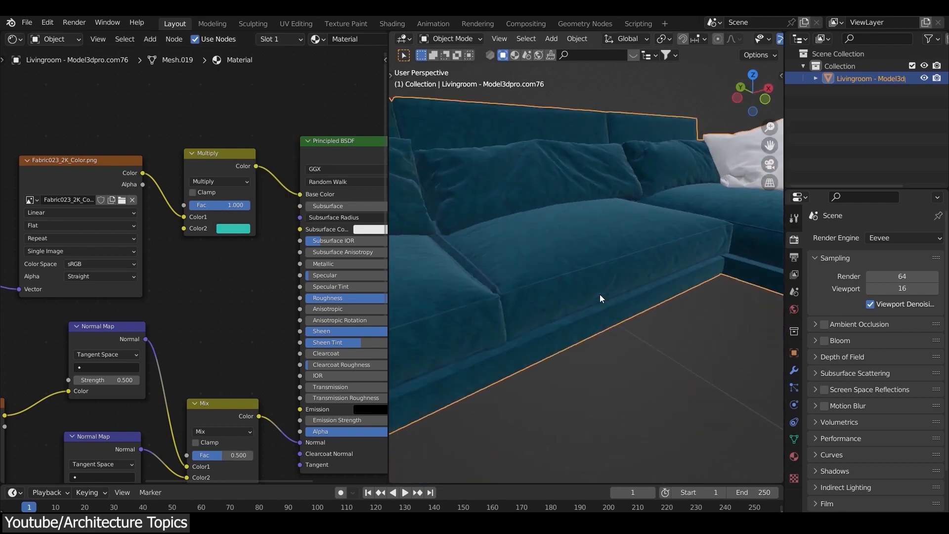
pyautogui.moveTo(214, 173)
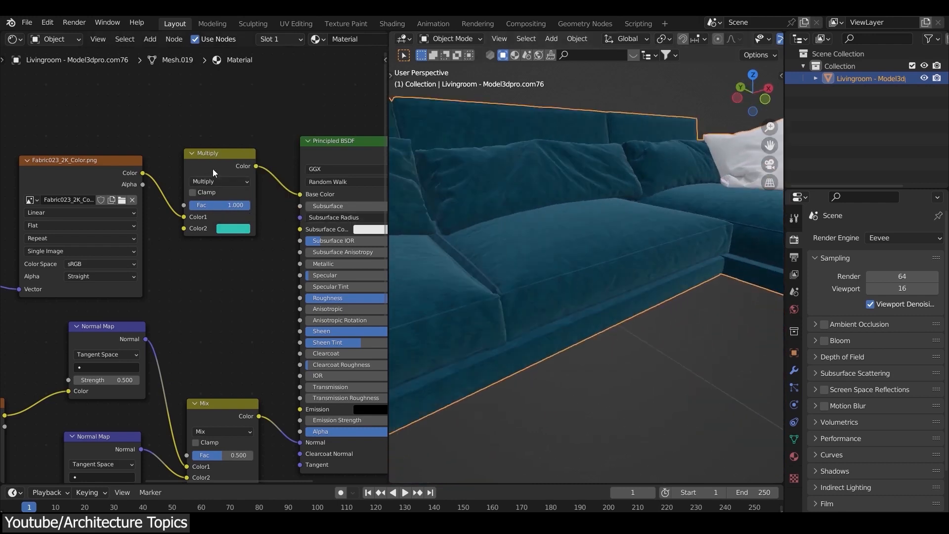
pyautogui.click(234, 228)
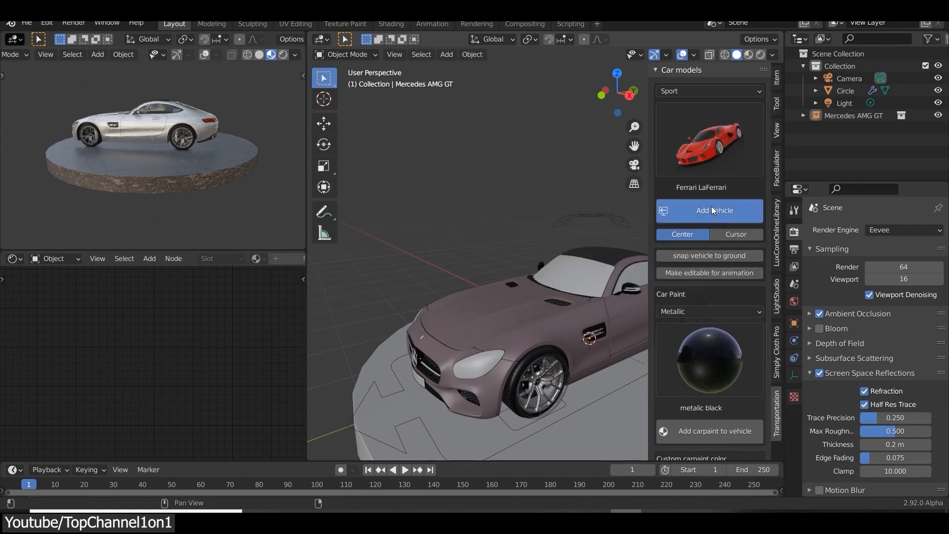
# Step: Add a Ferrari LaFerrari via the Transportation add-on and hide the Mercedes AMG GT in the Outliner
pyautogui.click(714, 209)
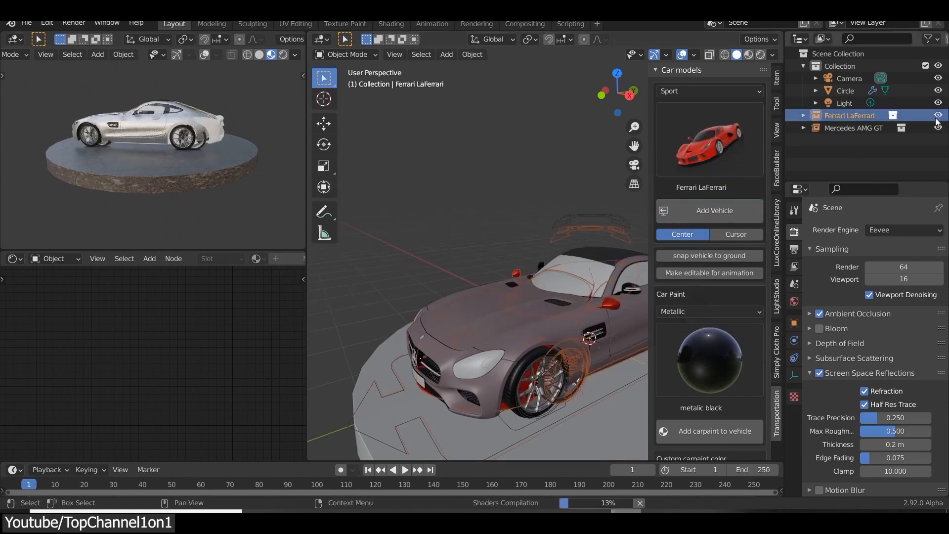
pyautogui.click(937, 128)
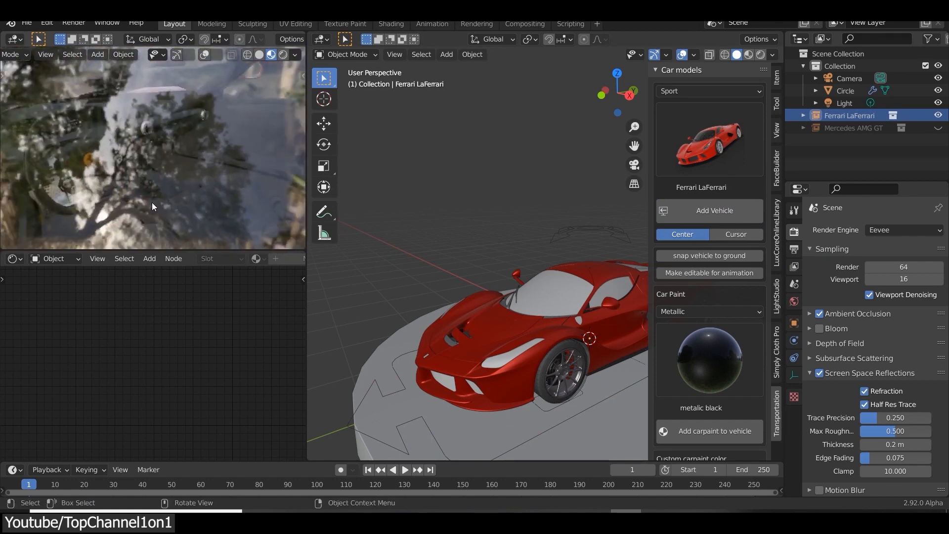
pyautogui.moveTo(151, 205); pyautogui.dragTo(283, 187)
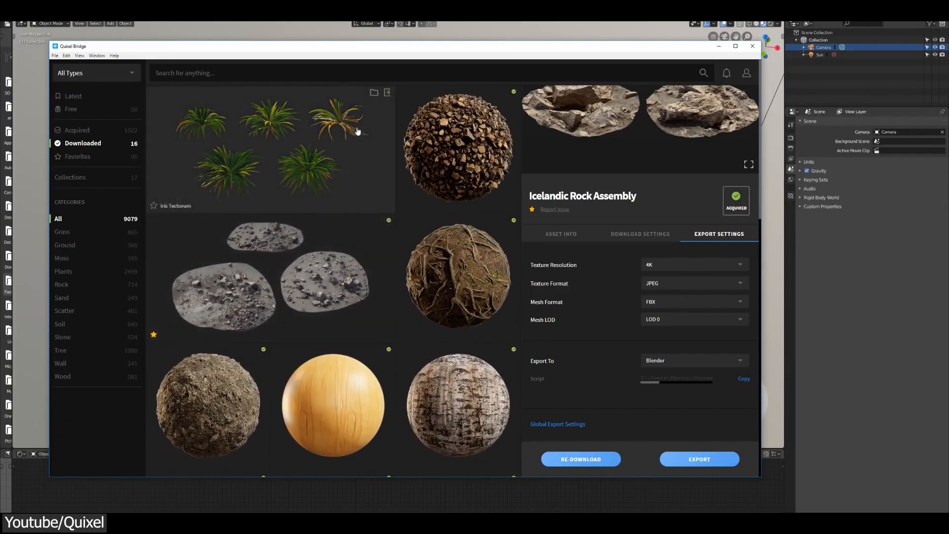
# Step: Browse the Megascans Contemporary Surfaces grid of stone, plaster and marble materials
pyautogui.click(271, 150)
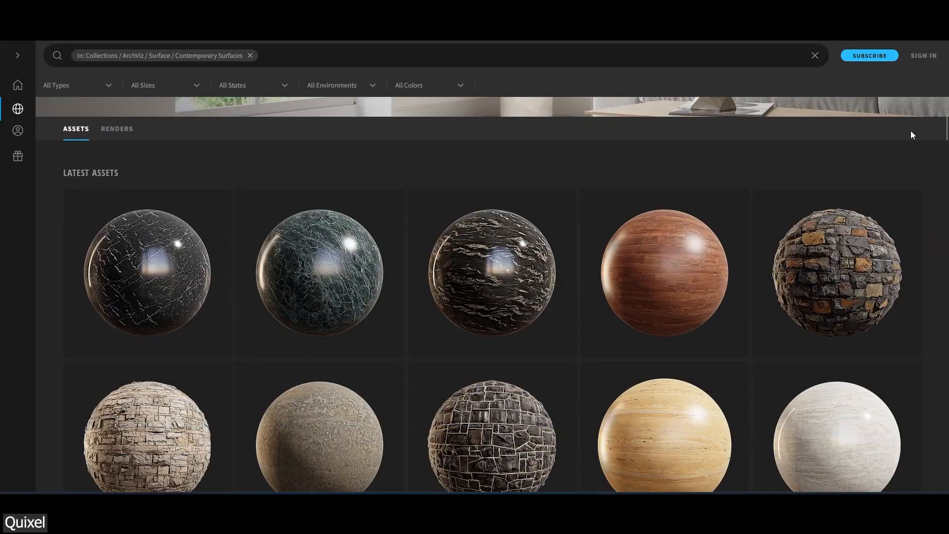
pyautogui.scroll(-3)
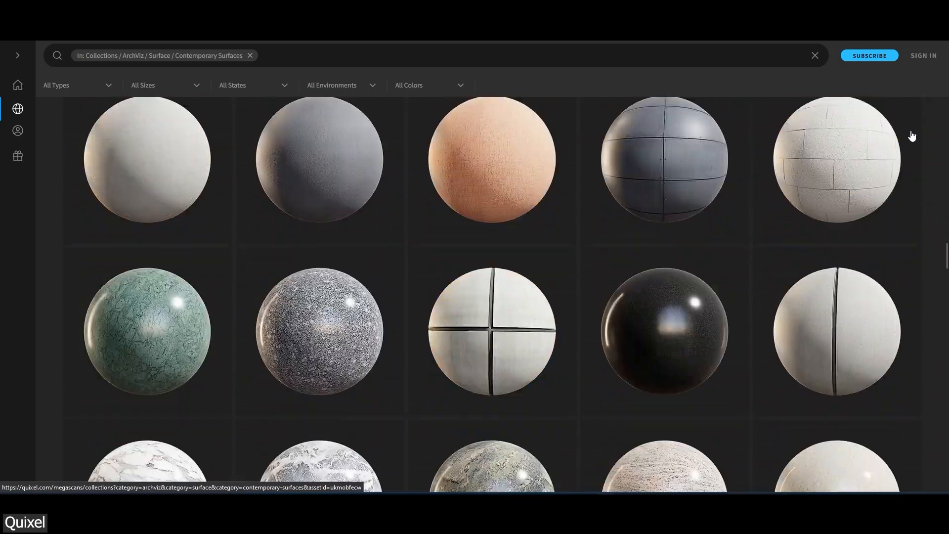
pyautogui.scroll(-3)
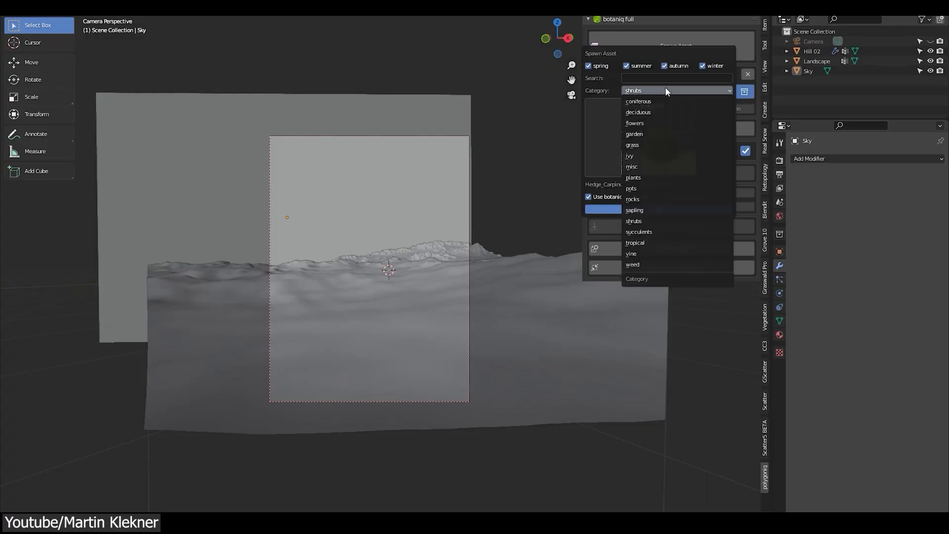
# Step: Insert an Archimesh door group into the room's wall
pyautogui.click(638, 101)
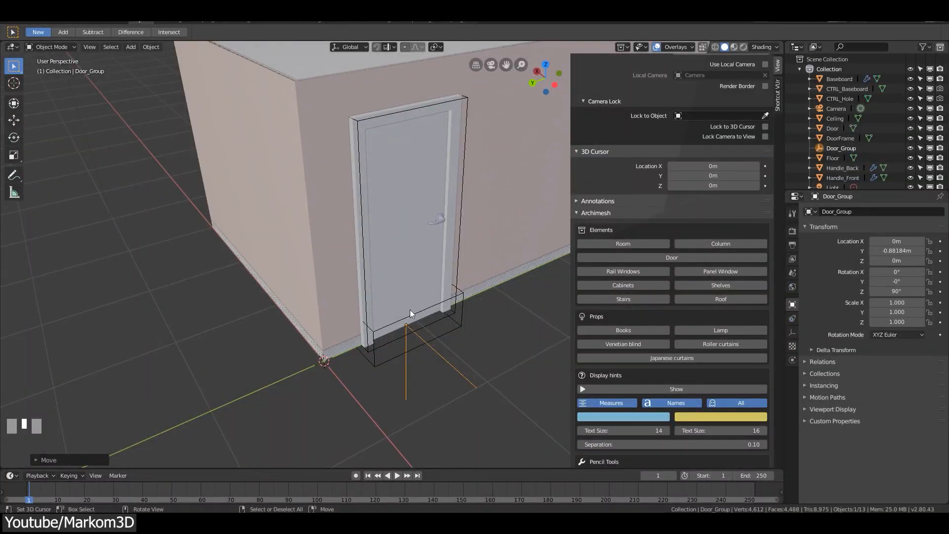
# Step: Import OpenStreetMap data with BlenderGIS as building, highway, landuse and leisure layers
pyautogui.scroll(-3)
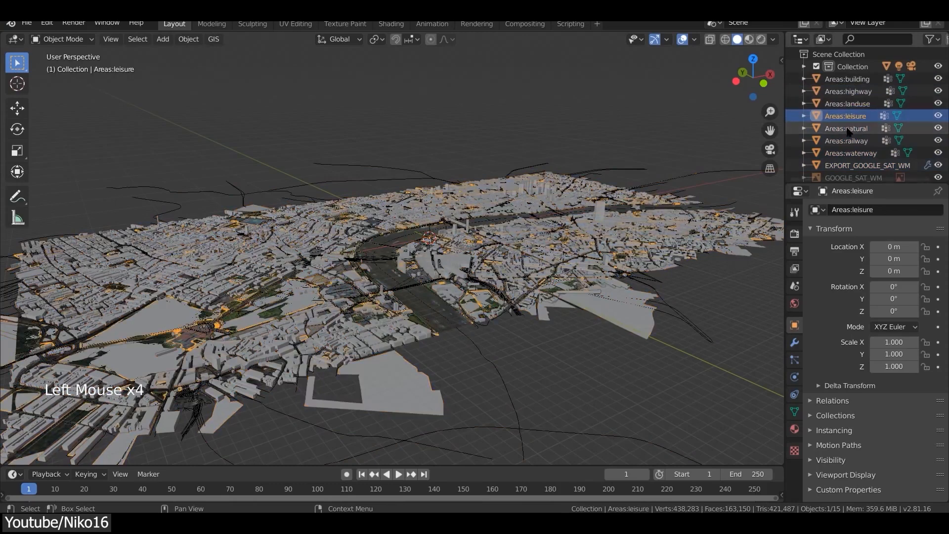
# Step: Add MeasureIt segment measures of 2.107, 1.804 and 4.100 to the carport posts
pyautogui.click(846, 140)
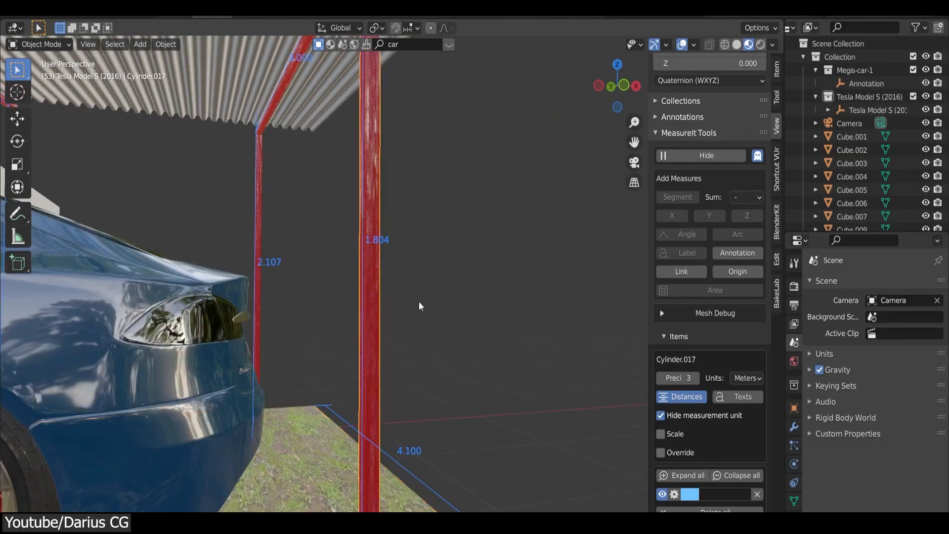
pyautogui.scroll(-3)
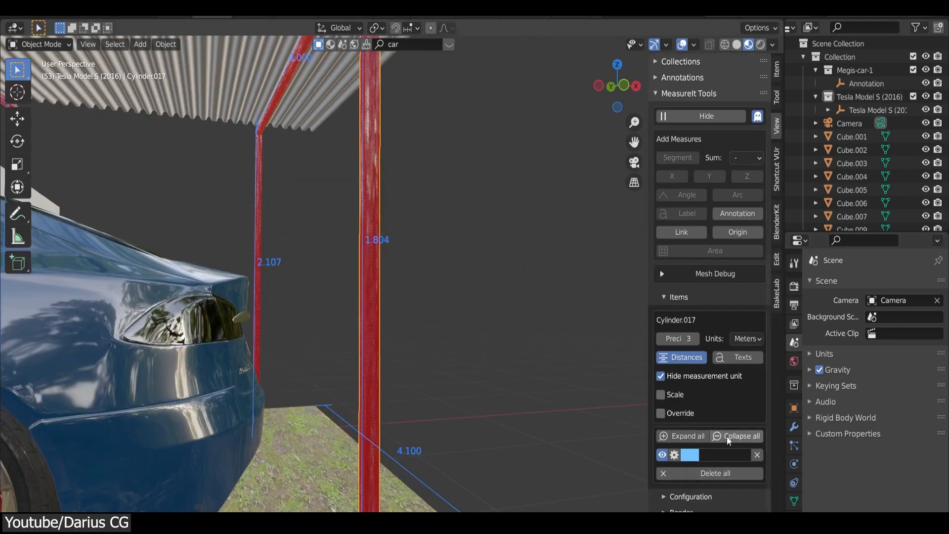
pyautogui.moveTo(757, 454)
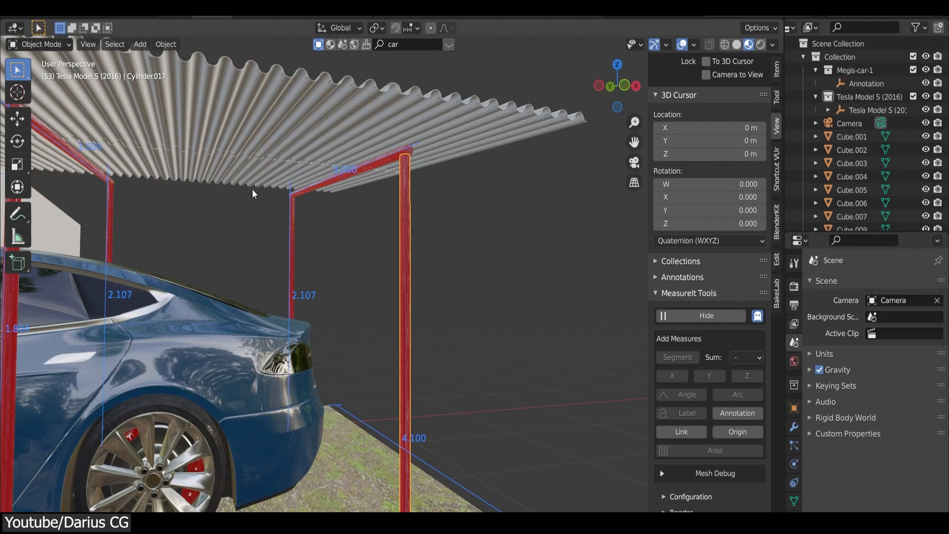
pyautogui.press('Tab')
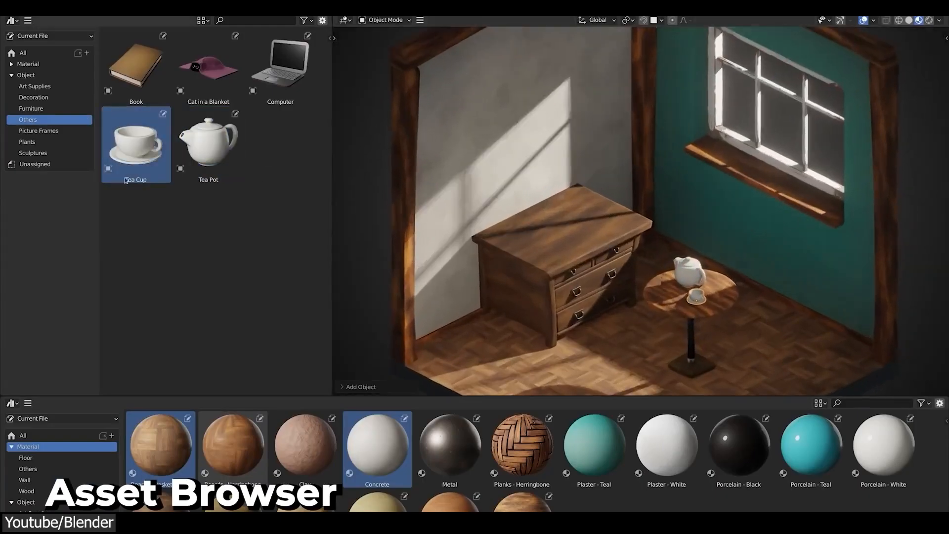
# Step: Place two potted plants on the dresser and apply the Paper-Mill world environment
pyautogui.click(27, 142)
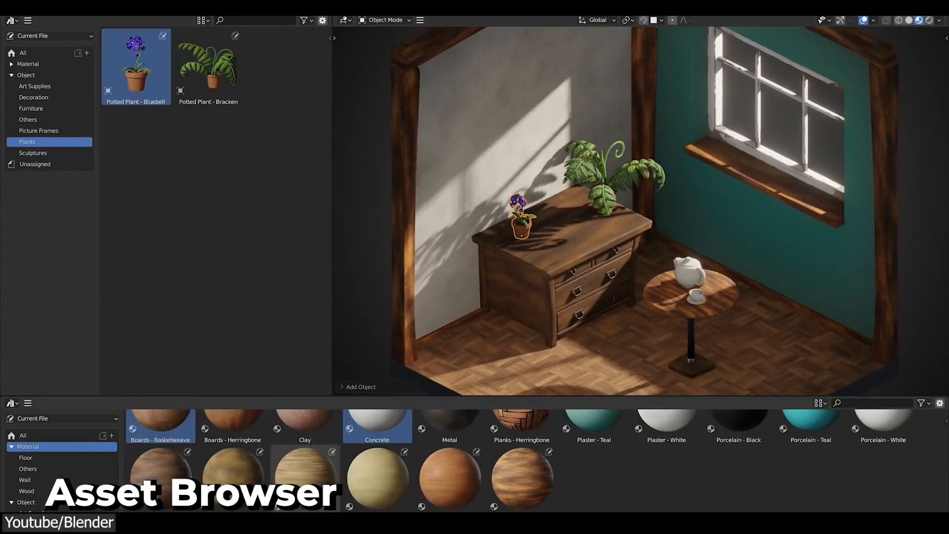
pyautogui.click(31, 107)
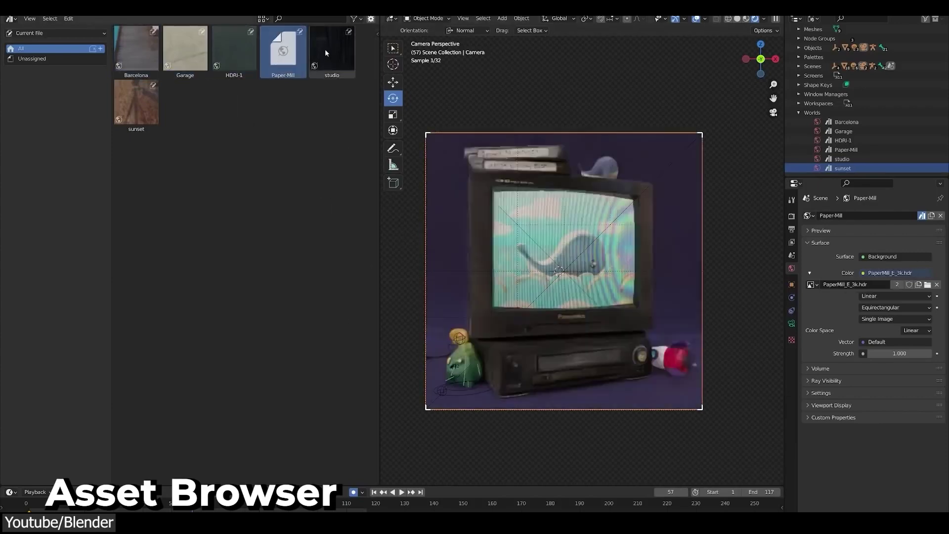
pyautogui.click(136, 101)
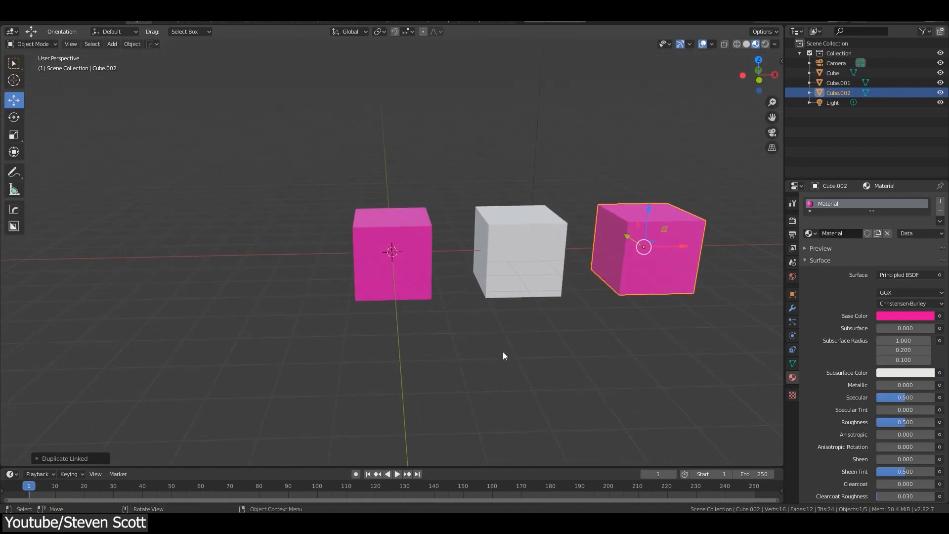
# Step: Edit the pink cube's vertices so the linked Alt+D duplicate deforms identically
pyautogui.press('Tab')
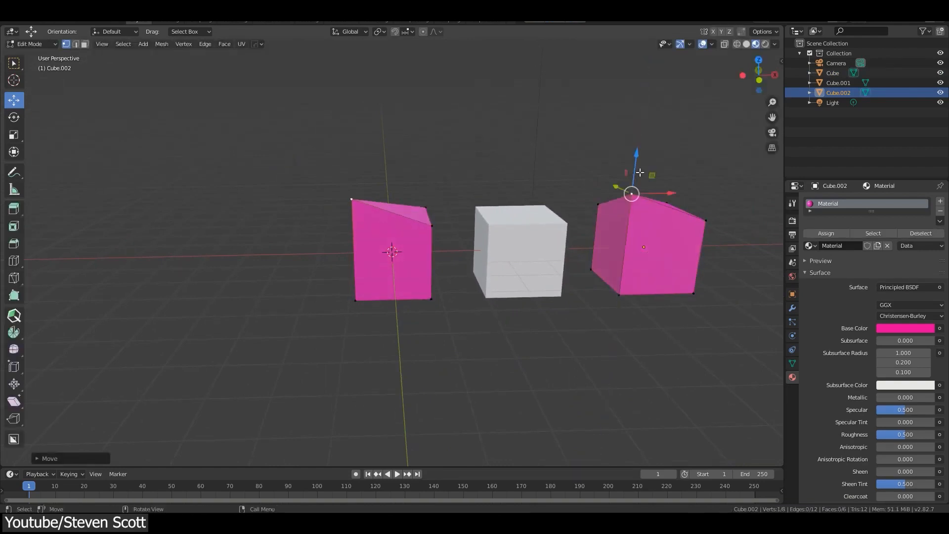
pyautogui.moveTo(640, 173)
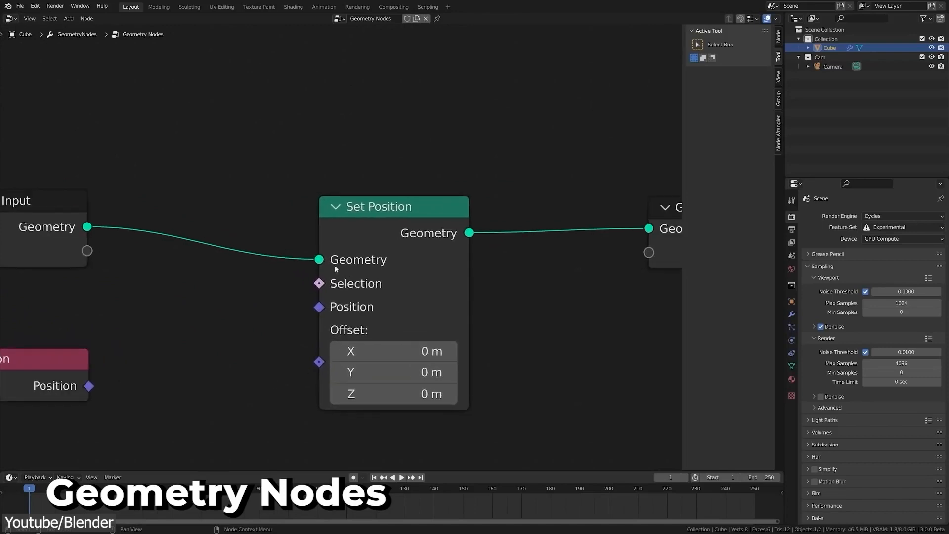
pyautogui.moveTo(386, 297)
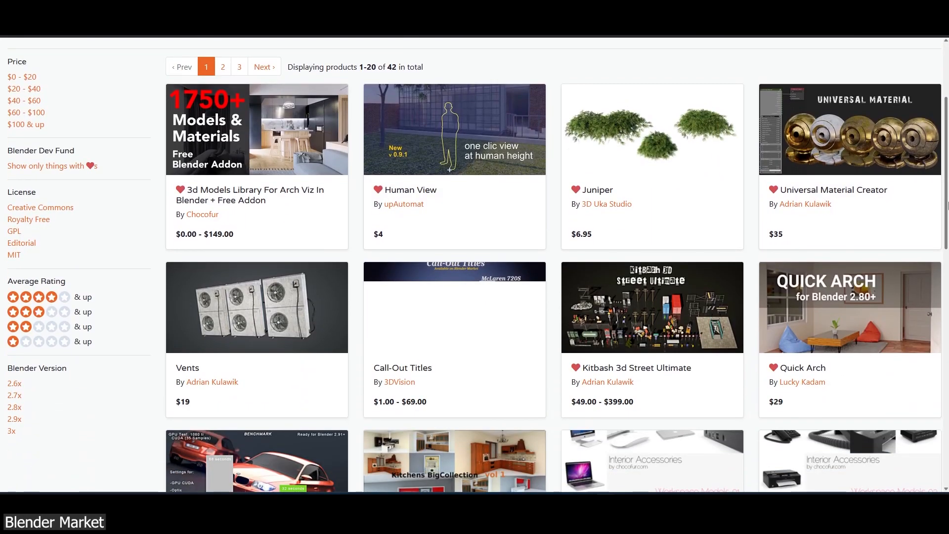
pyautogui.scroll(-3)
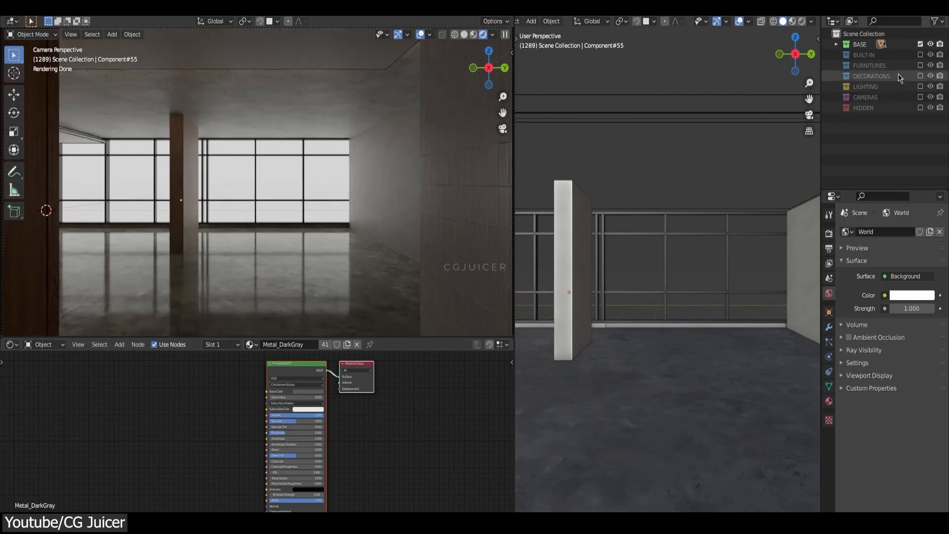
# Step: Enable the BUILT-IN collection in the Outliner so shelves and kitchen counters appear
pyautogui.click(920, 55)
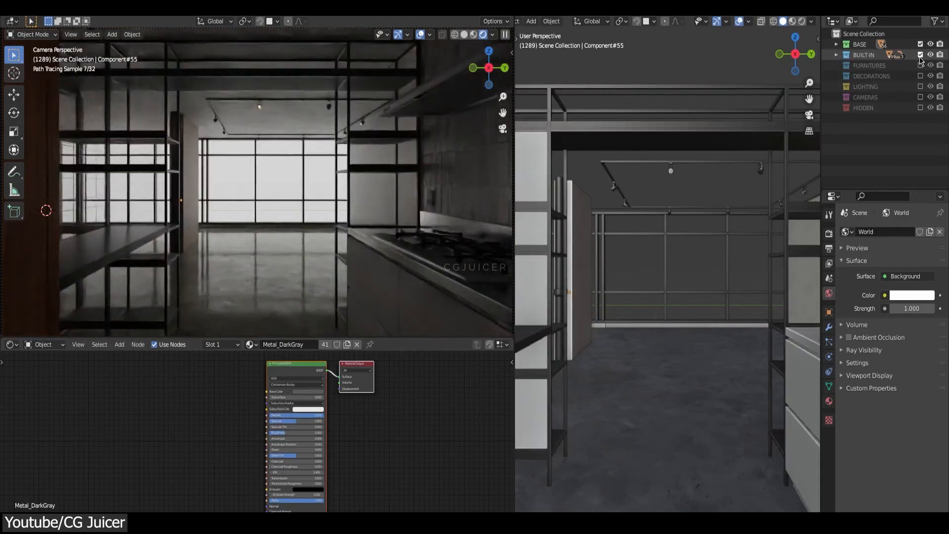
pyautogui.click(940, 54)
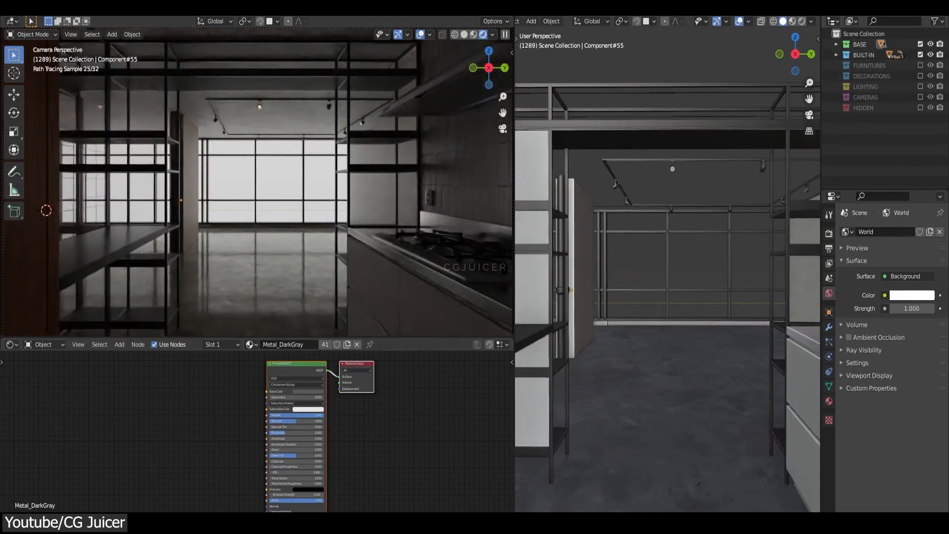